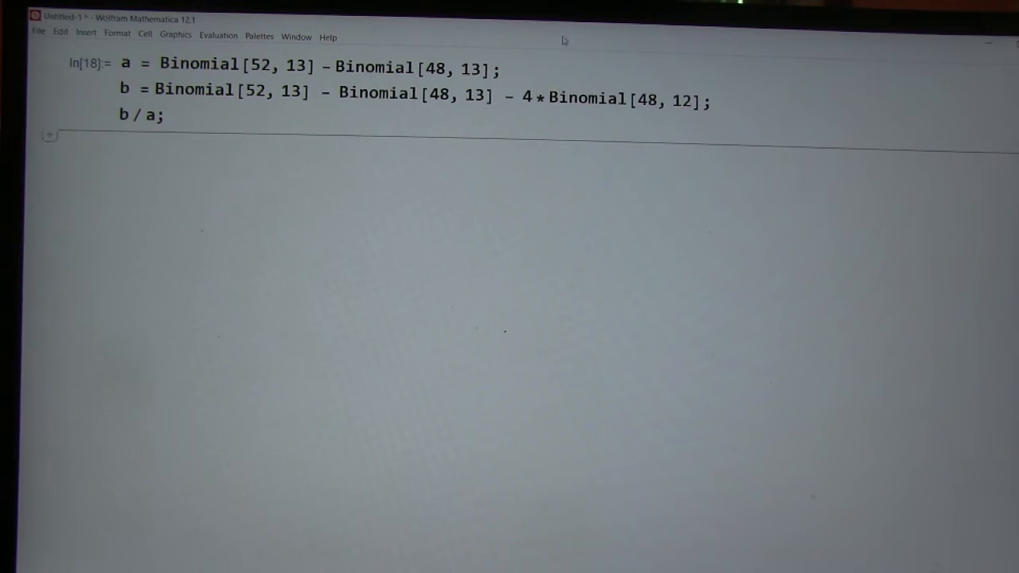
Delete the semicolon after b / a so the exact ratio 5359/14498 is displayed
{"action": "left_click", "coordinate": [503, 70]}
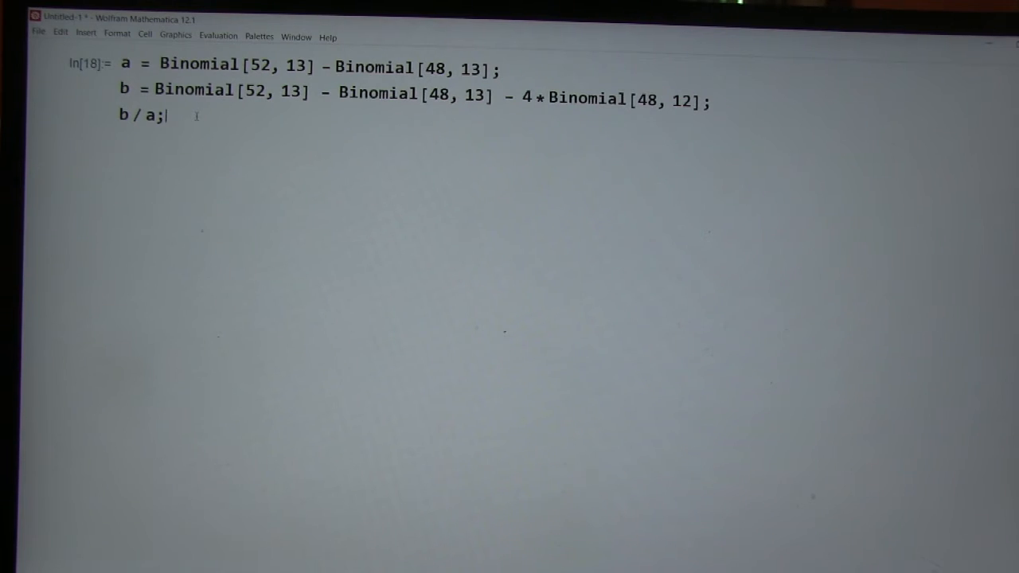
{"action": "key", "text": "Backspace"}
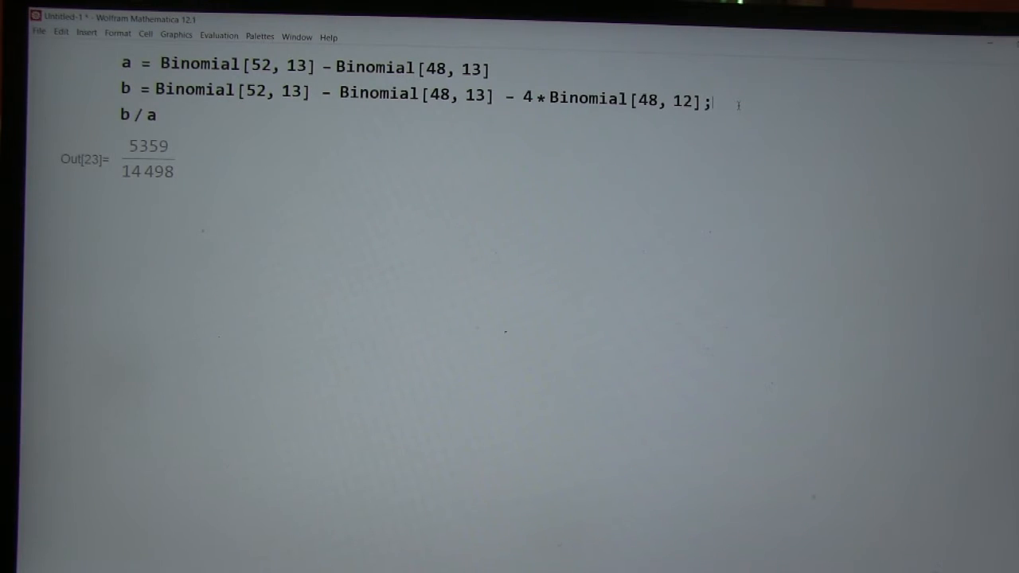
{"action": "key", "text": "Backspace"}
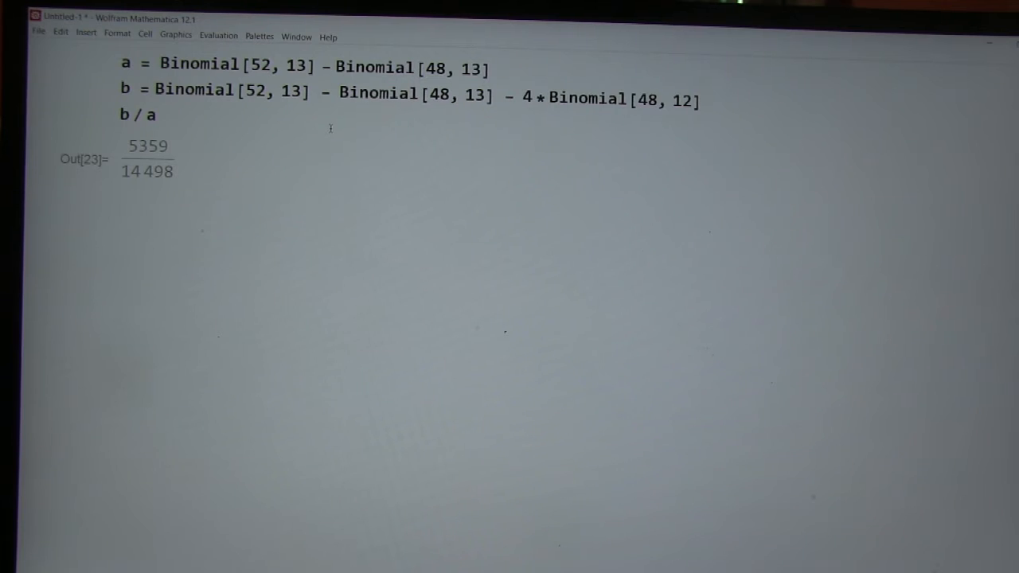
{"action": "left_click", "coordinate": [157, 115]}
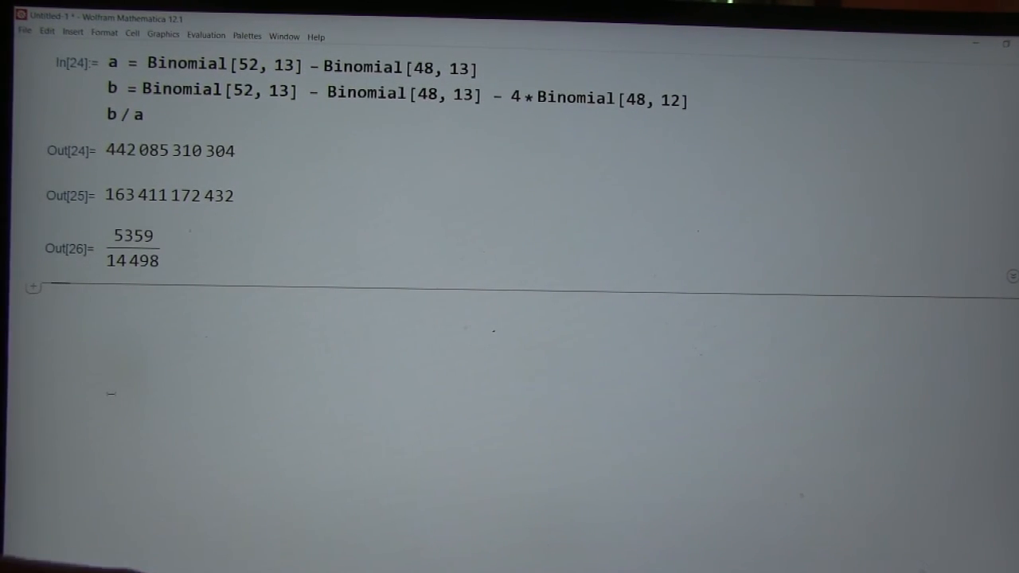
Enter the new input N[1 - (48/51)^12] without a trailing semicolon
{"action": "type", "text": "4"}
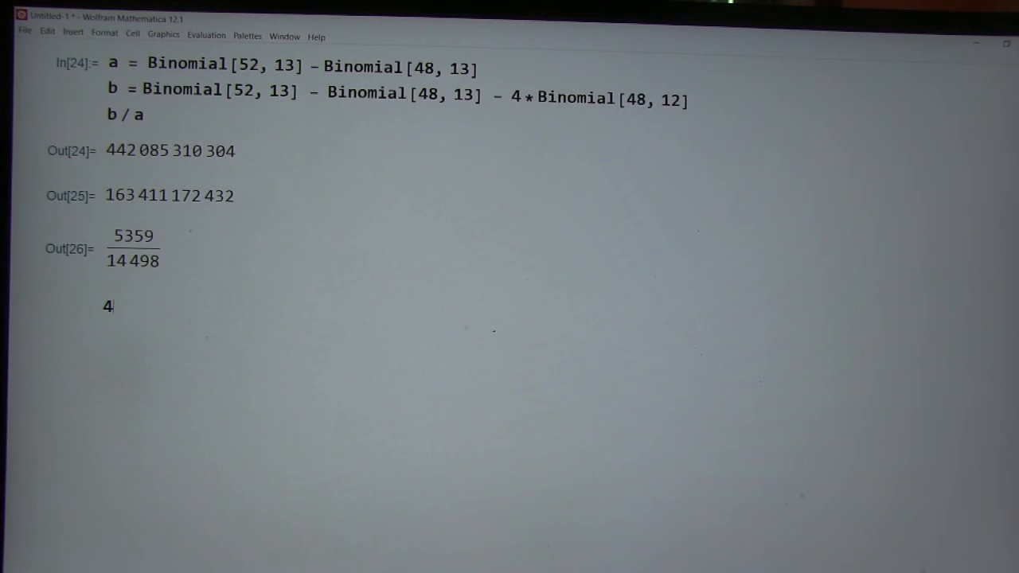
{"action": "type", "text": "8 / 51"}
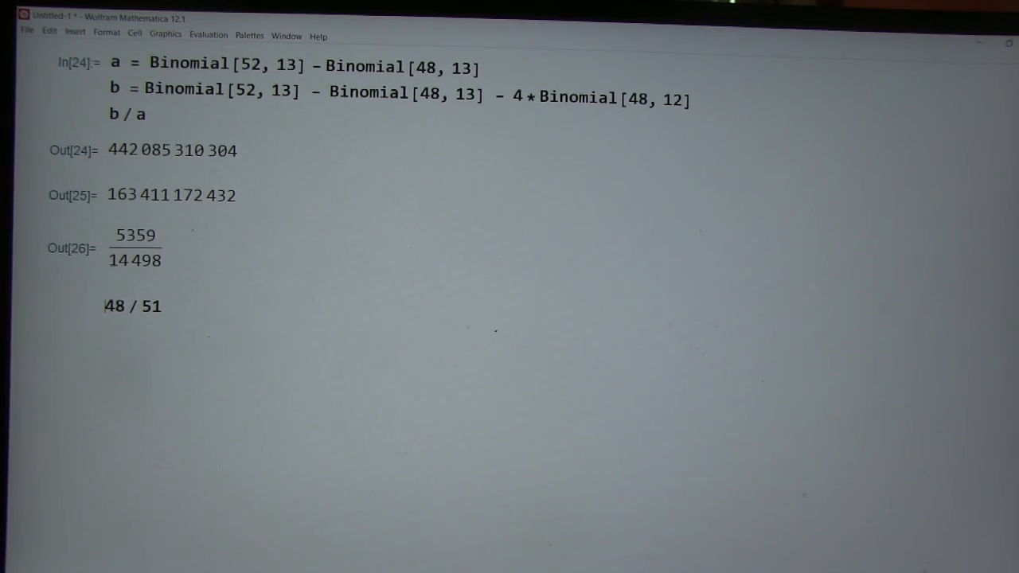
{"action": "type", "text": "("}
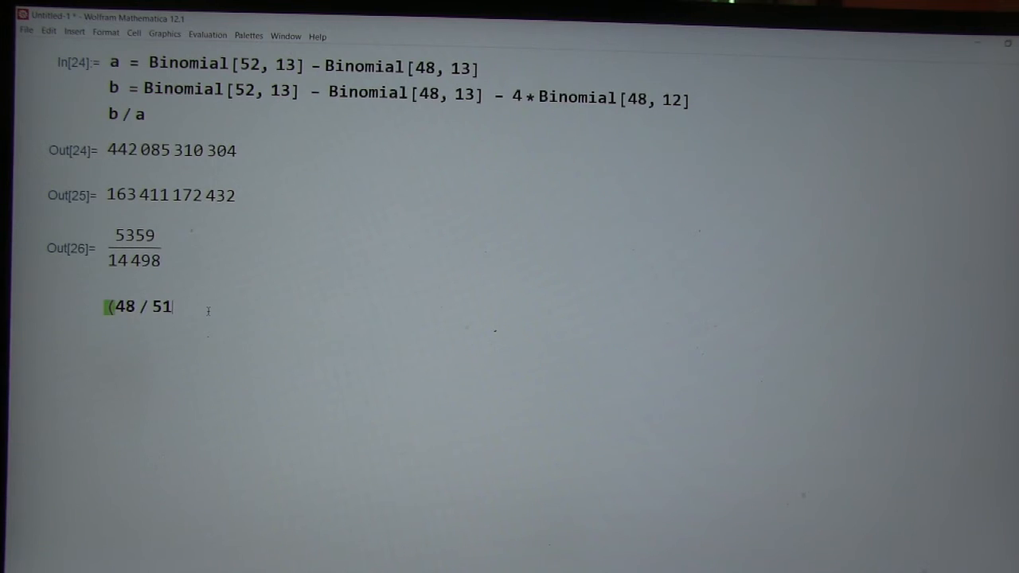
{"action": "type", "text": ")"}
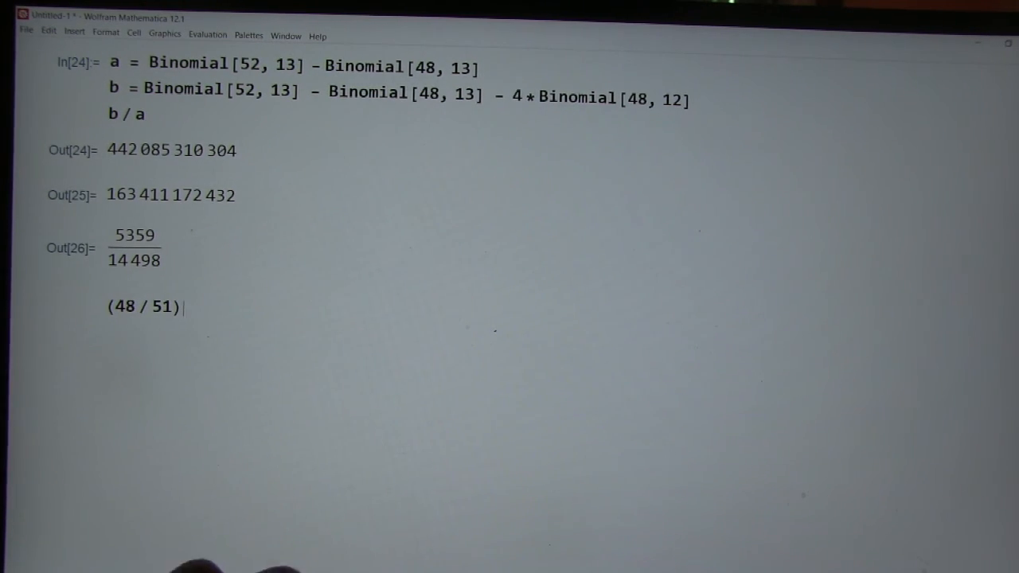
{"action": "type", "text": "^12"}
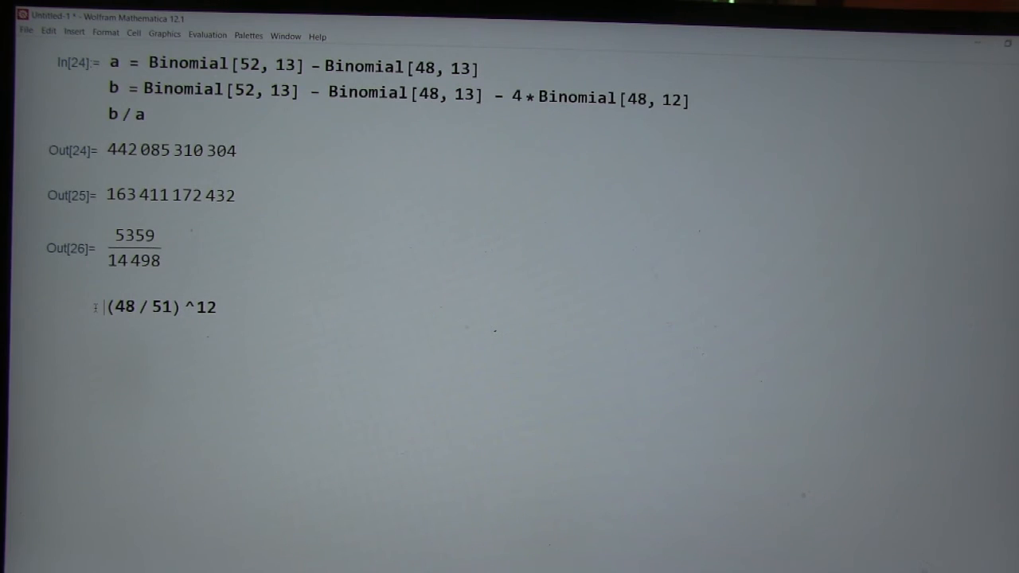
{"action": "type", "text": "1 -"}
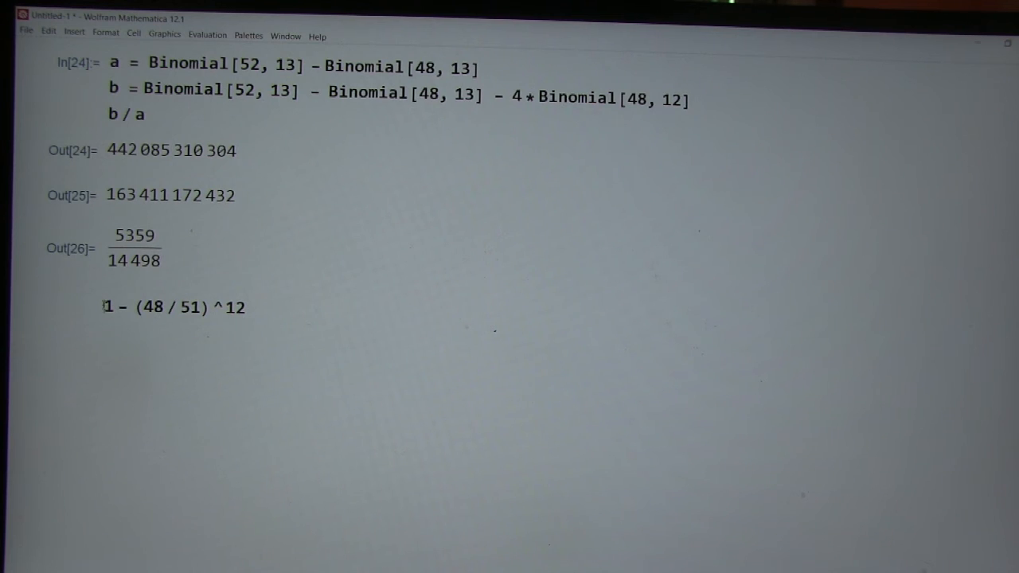
{"action": "type", "text": "N["}
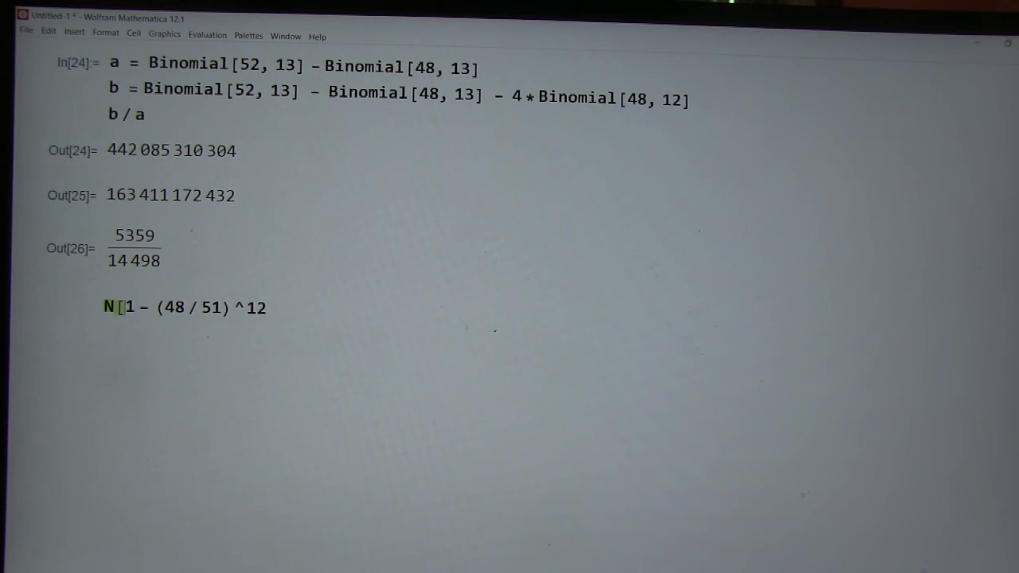
{"action": "type", "text": ";"}
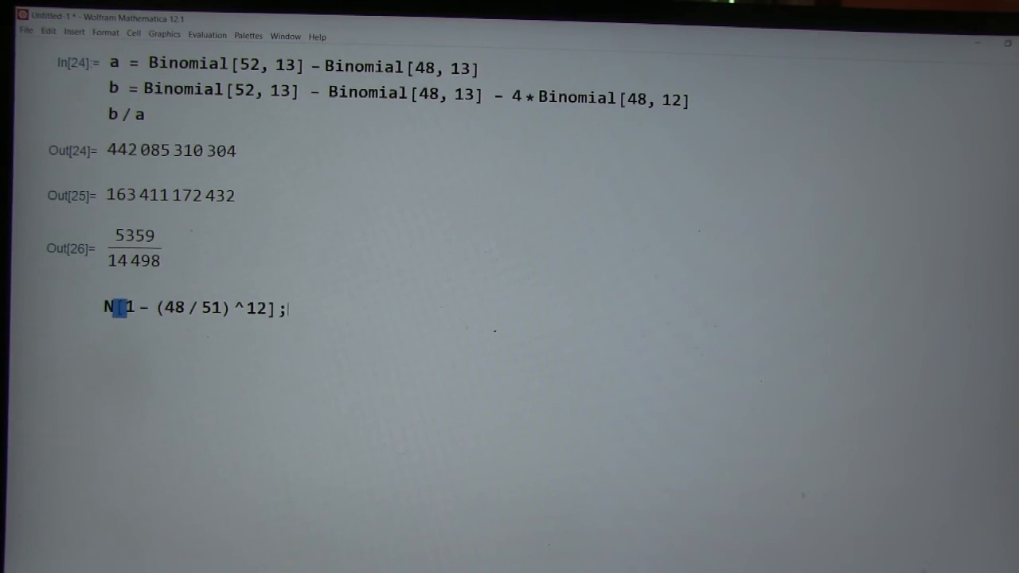
{"action": "key", "text": "Backspace"}
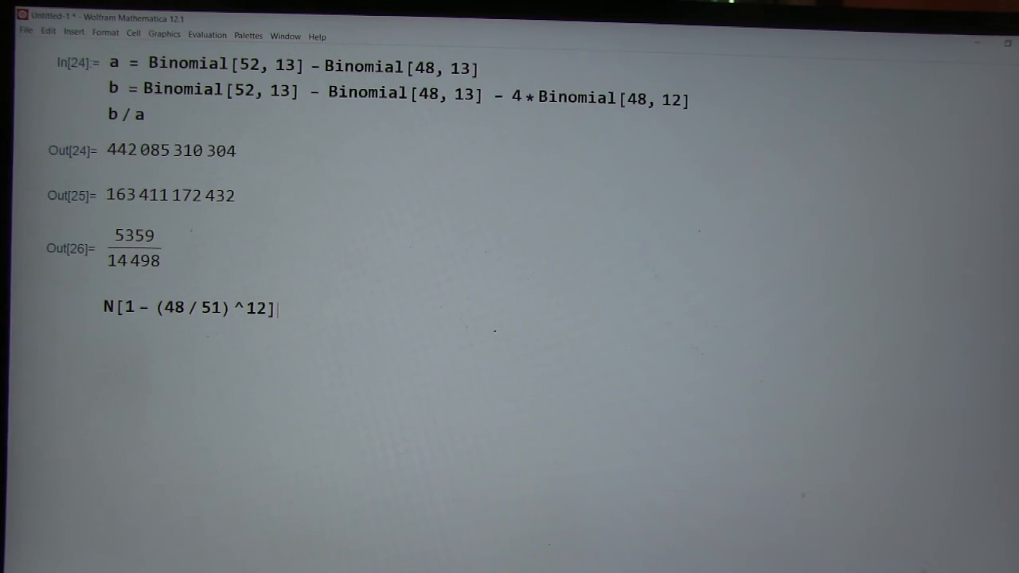